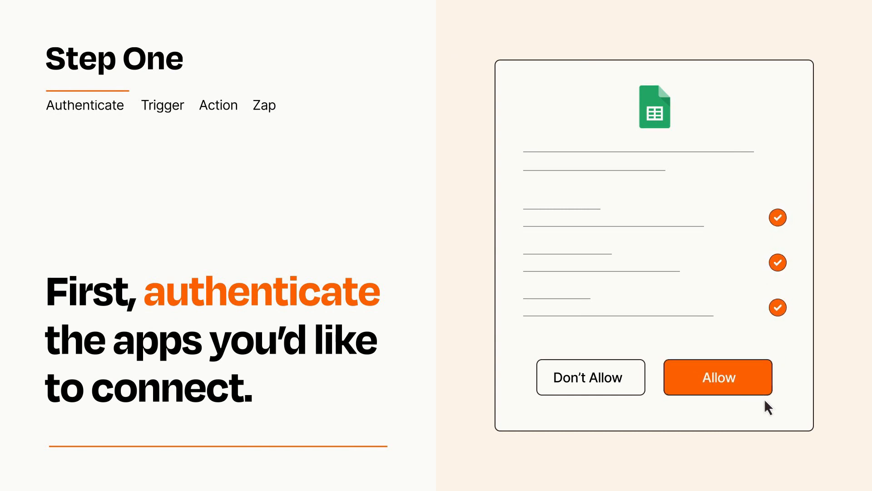
Step: Allow Google Sheets the requested account access for the Zap
click(716, 377)
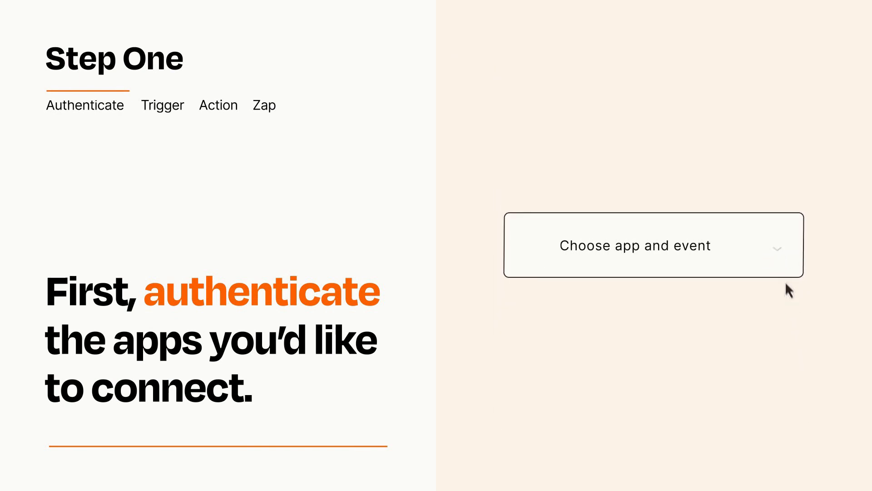
Step: Choose Call Ended as the trigger event that starts the Zap
click(653, 245)
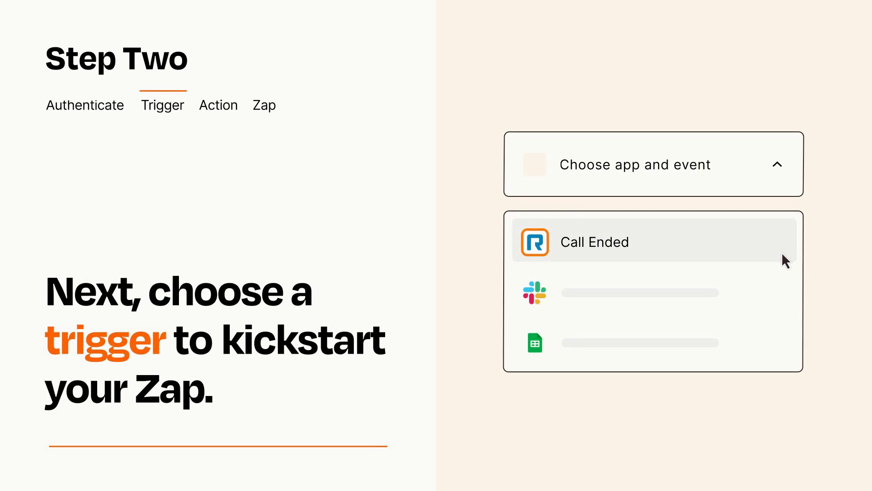
mouse_move(784, 289)
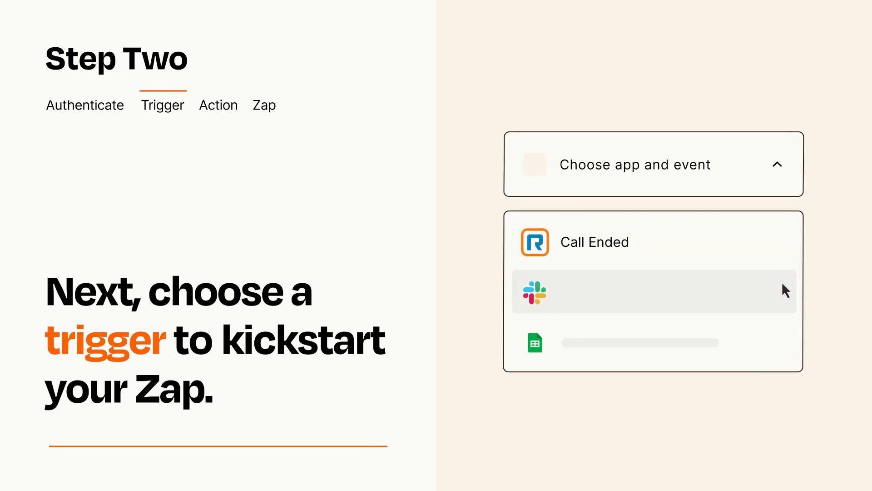
mouse_move(785, 346)
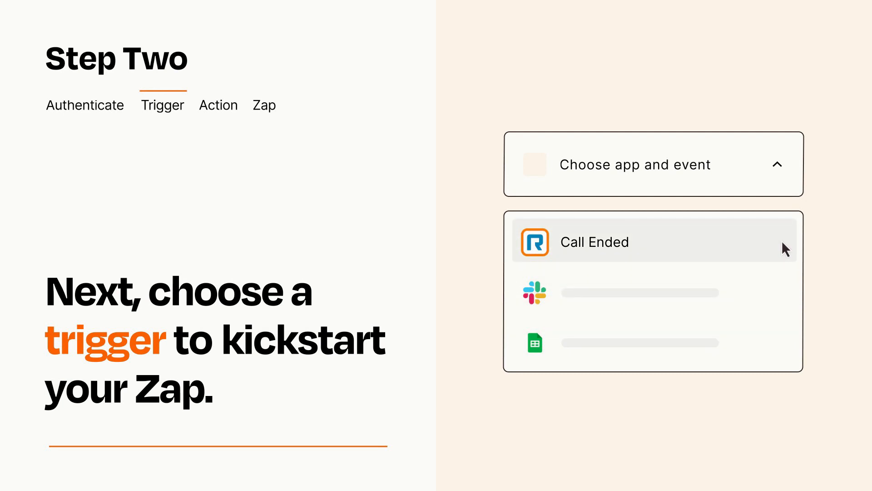
mouse_move(785, 253)
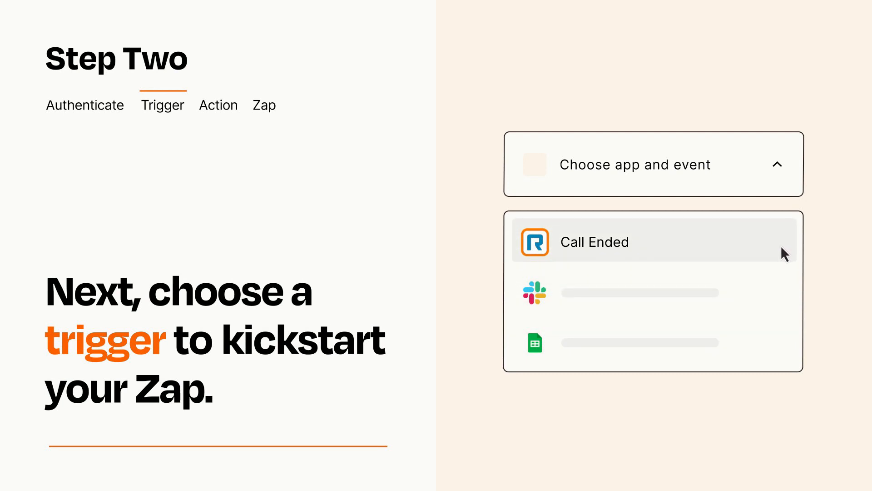
click(594, 242)
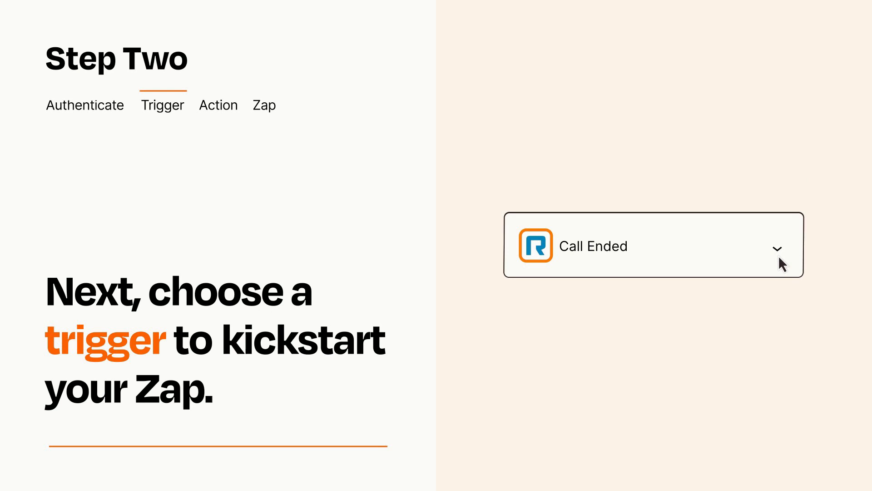
mouse_move(793, 258)
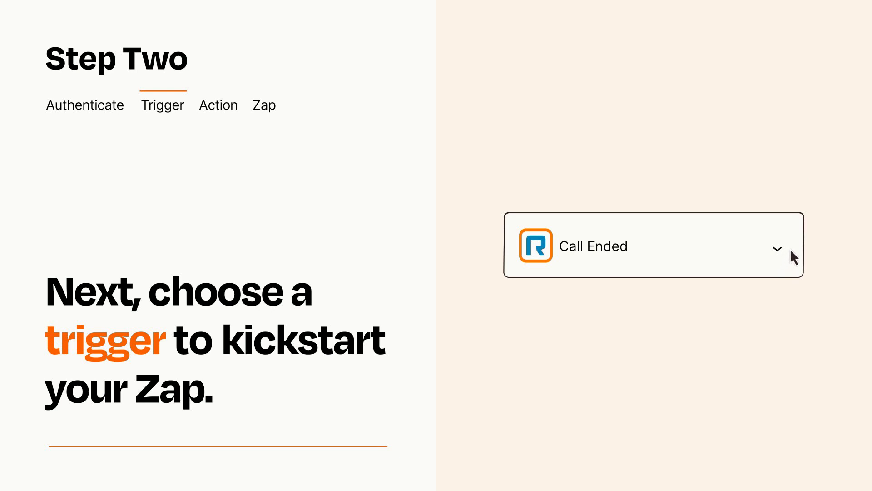
mouse_move(791, 252)
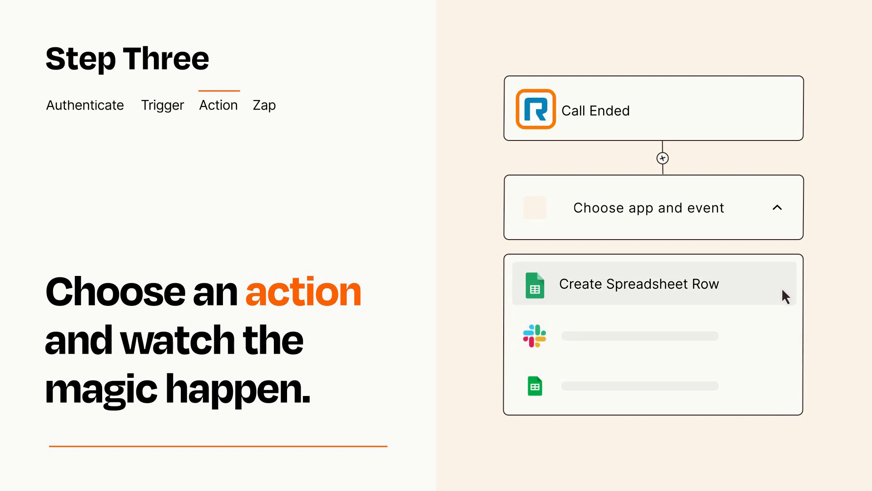
Step: Choose Create Spreadsheet Row as the action following the trigger
click(639, 283)
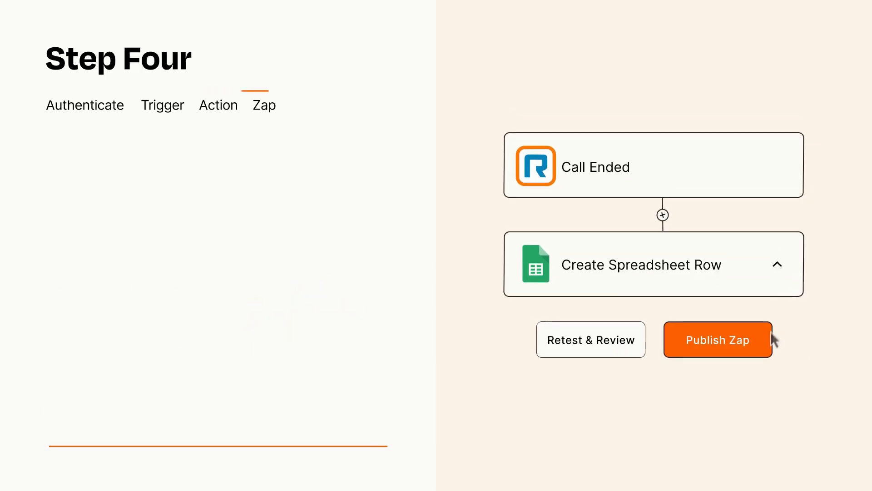
Step: Publish the Zap so Call Ended feeds Create Spreadsheet Row
click(716, 339)
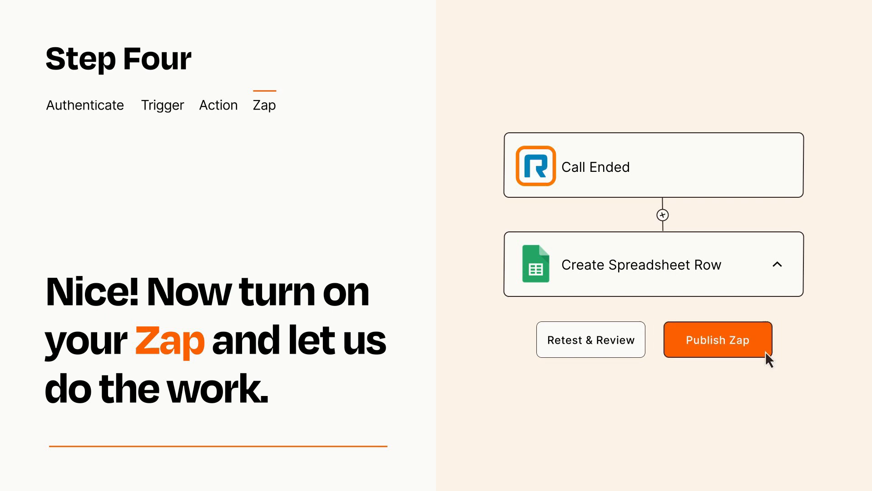
click(718, 338)
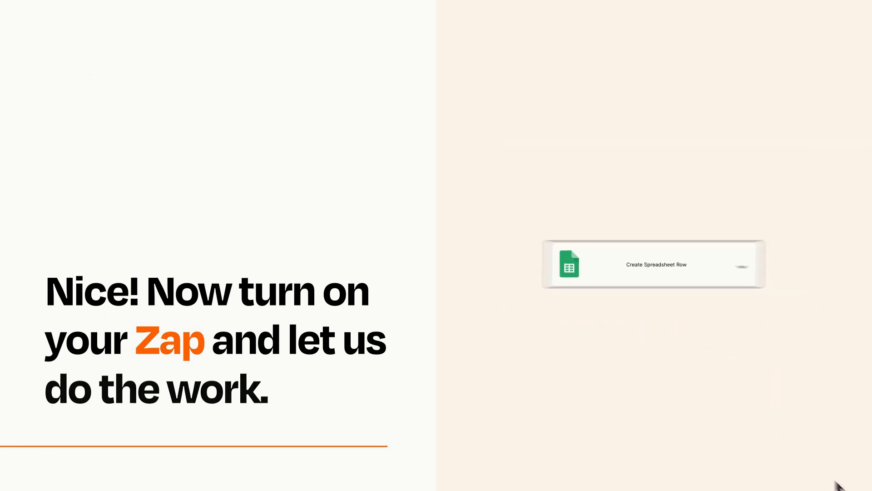